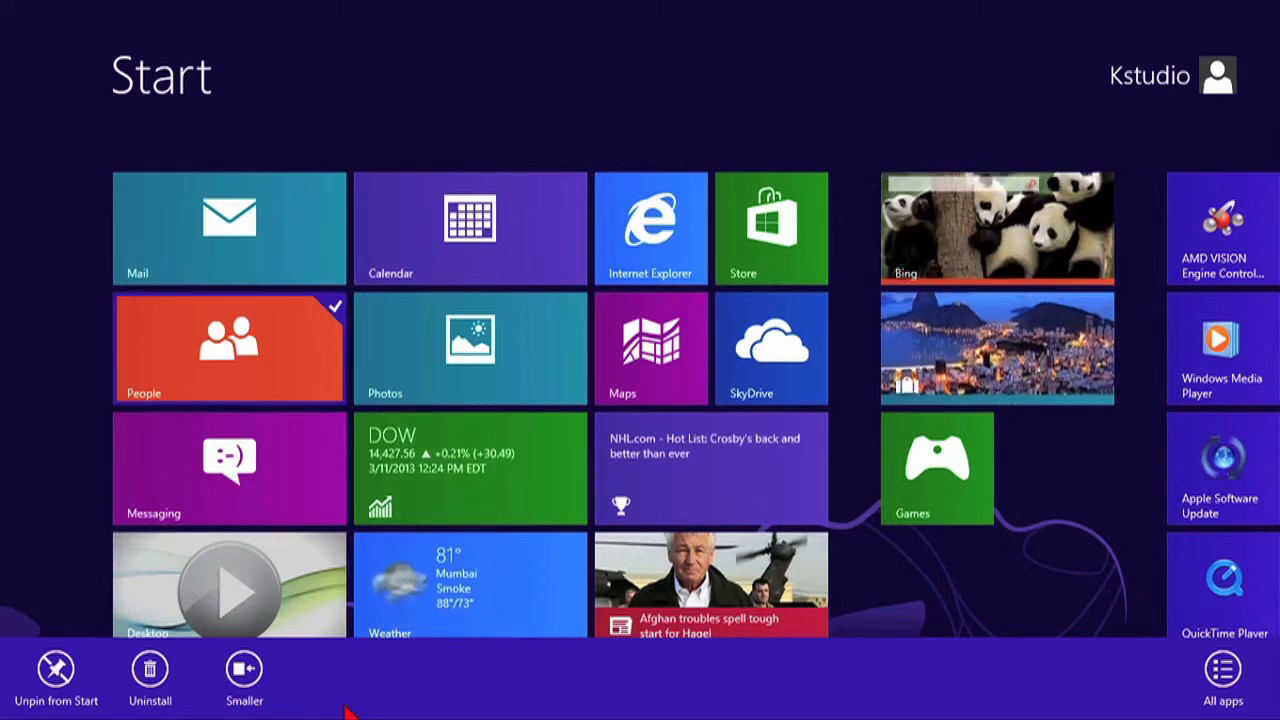
{"action": "mouse_move", "coordinate": [204, 658]}
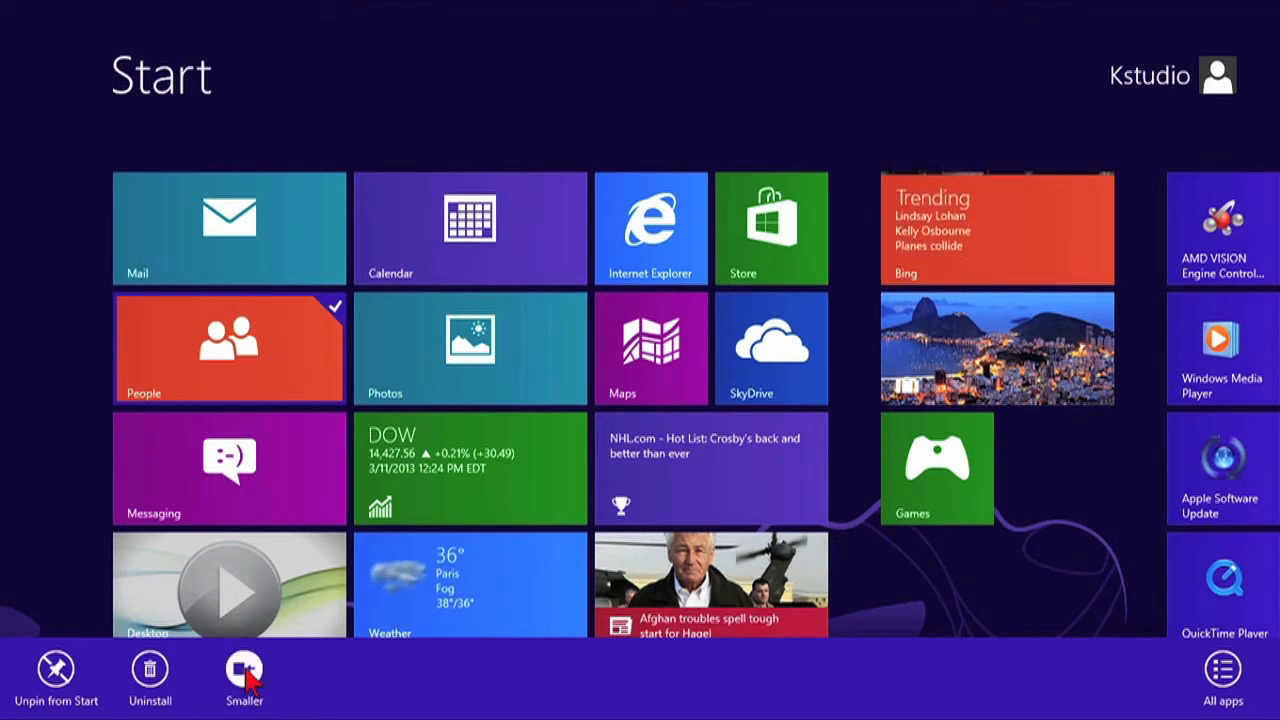
Step: Shrink the People tile to the small square size
{"action": "left_click", "coordinate": [242, 686]}
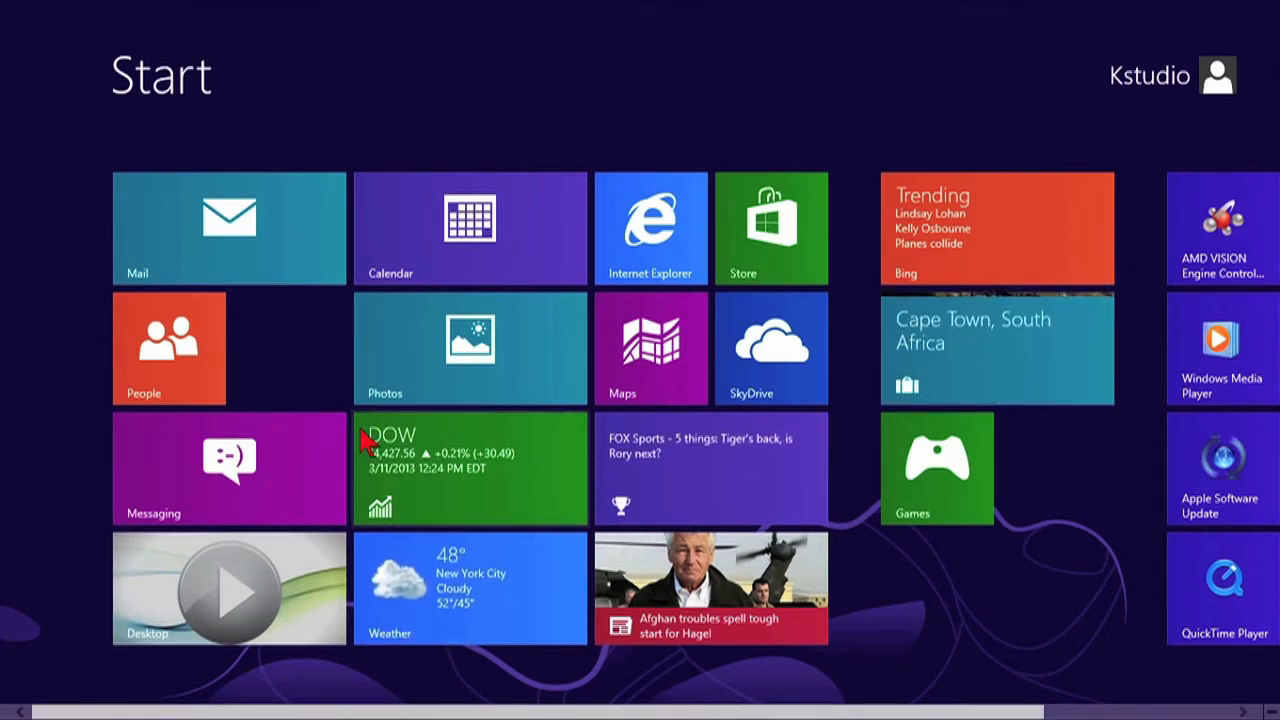
{"action": "right_click", "coordinate": [228, 468]}
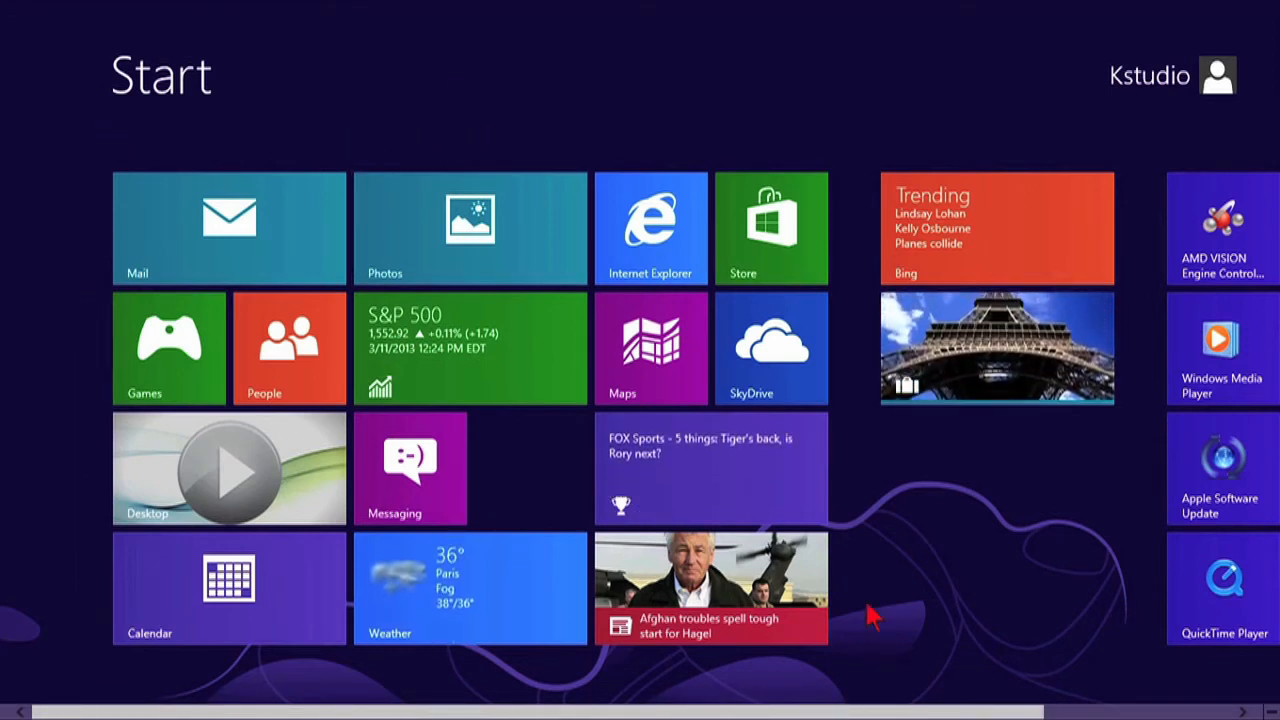
{"action": "mouse_move", "coordinate": [802, 136]}
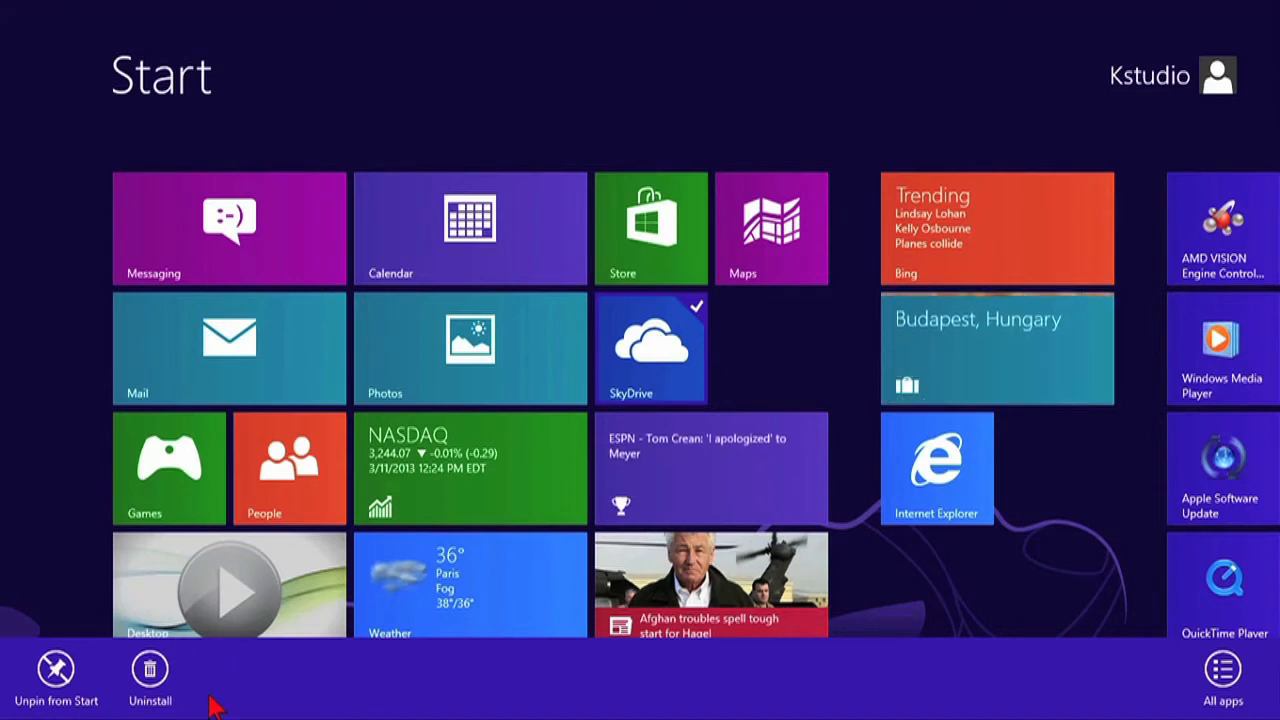
{"action": "mouse_move", "coordinate": [304, 698]}
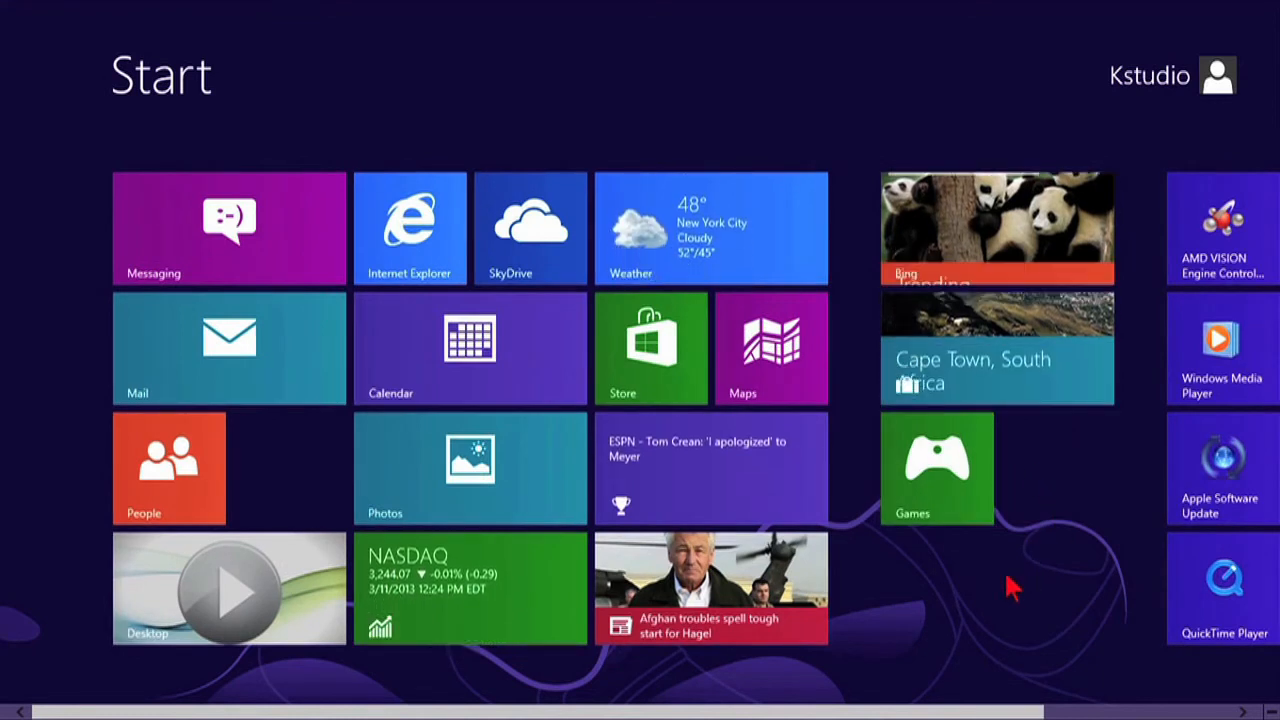
{"action": "mouse_move", "coordinate": [1056, 564]}
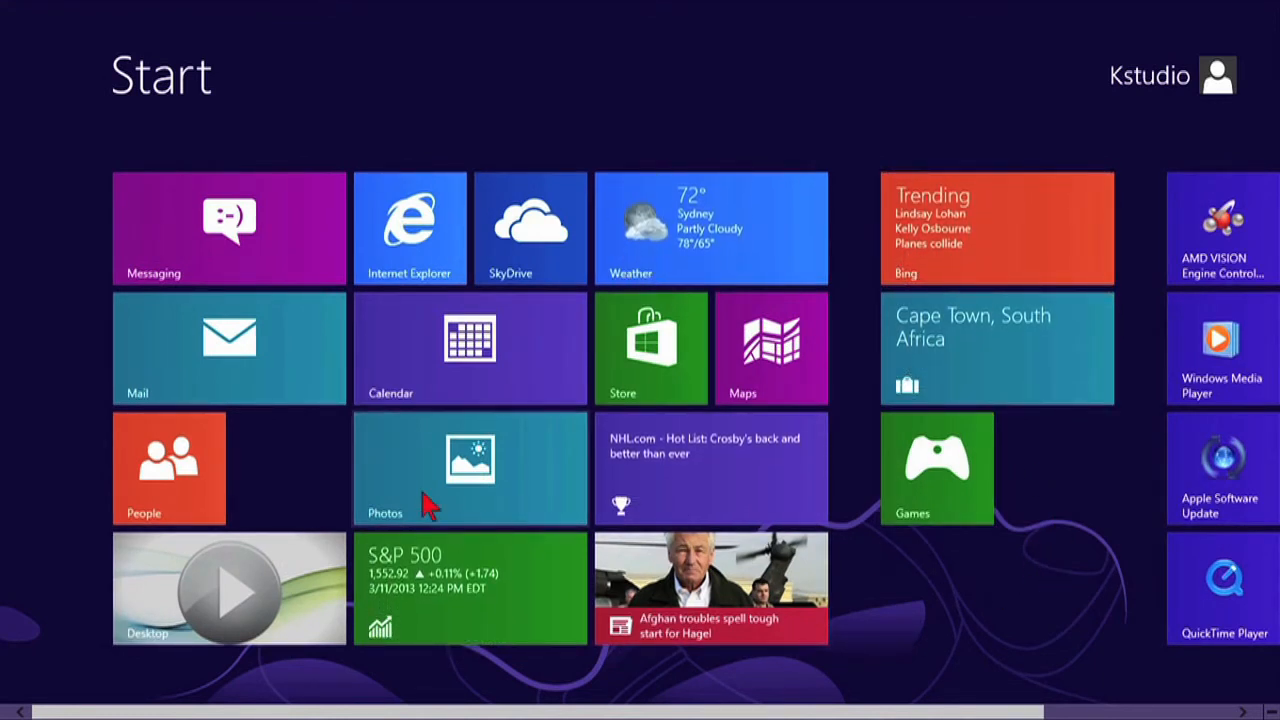
{"action": "mouse_move", "coordinate": [188, 472]}
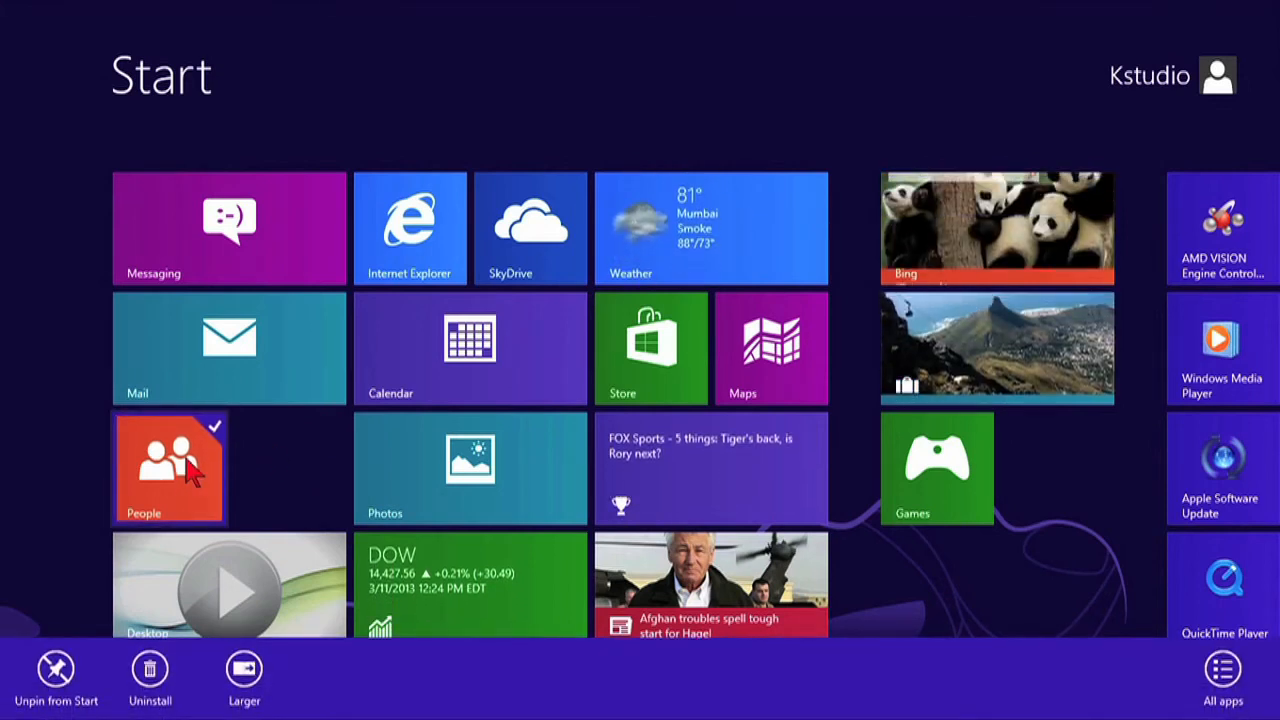
{"action": "mouse_move", "coordinate": [250, 684]}
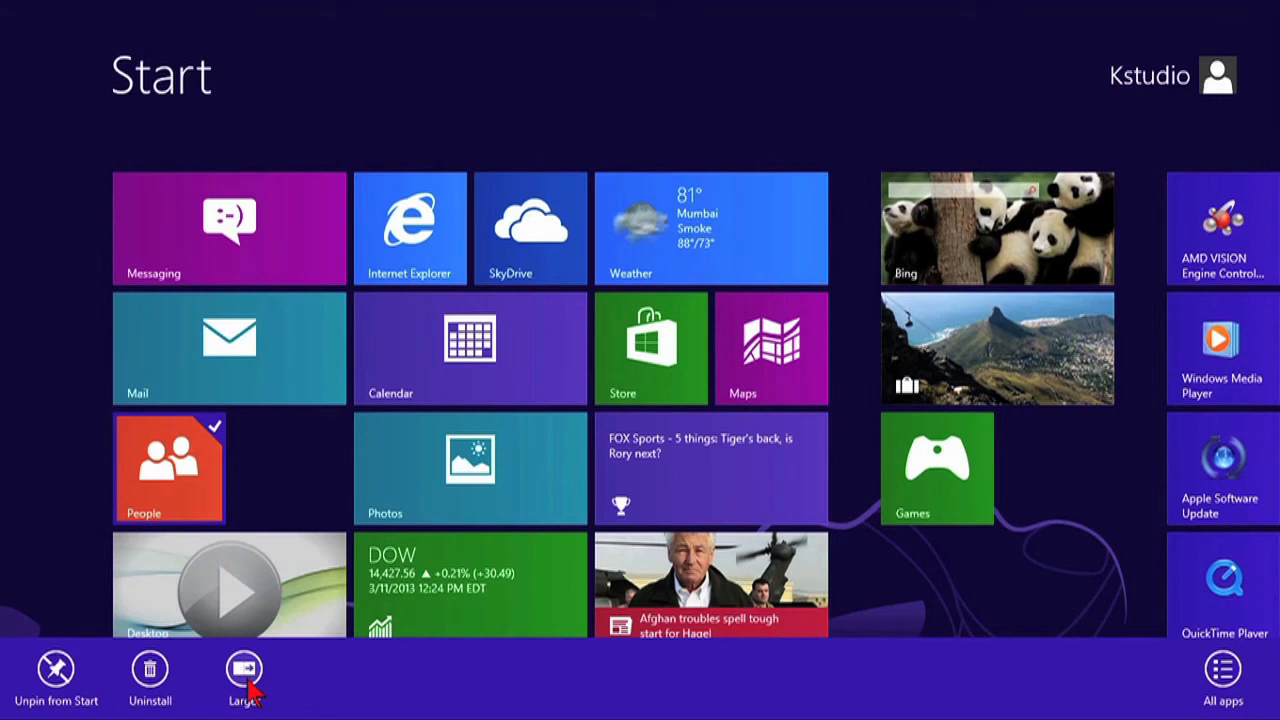
Step: Restore the People tile to the wide size beside Photos
{"action": "left_click", "coordinate": [244, 676]}
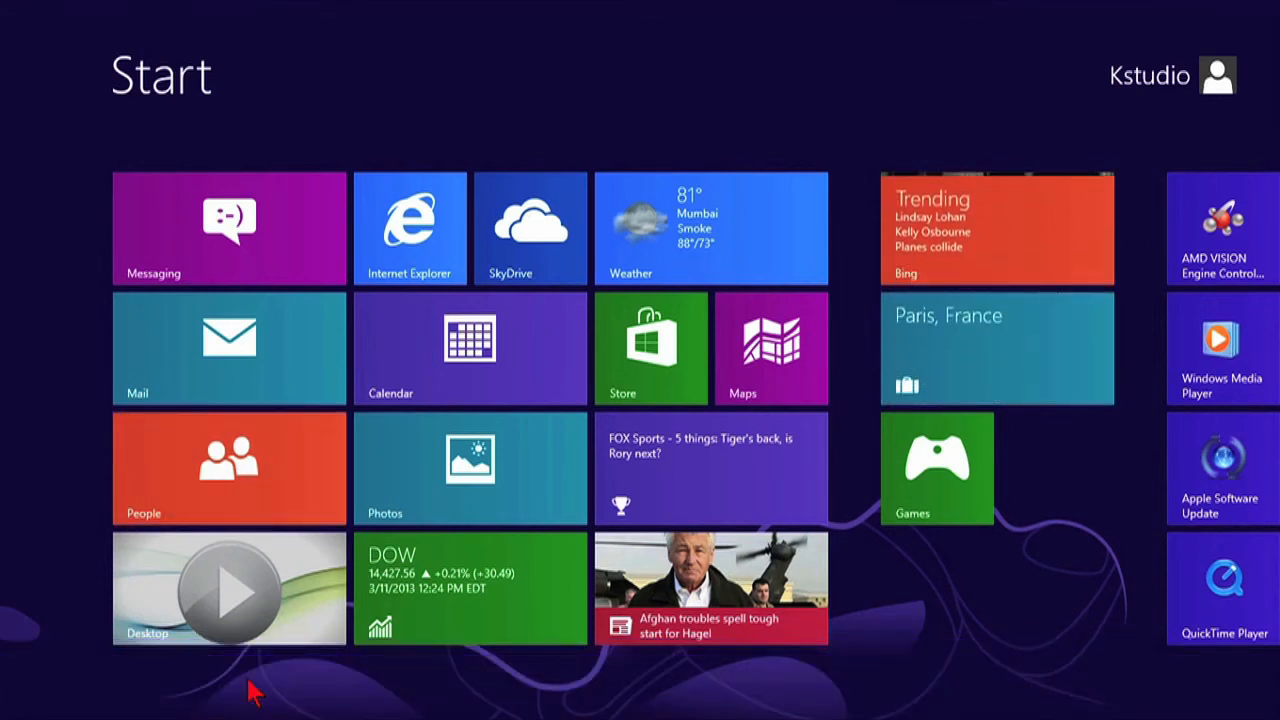